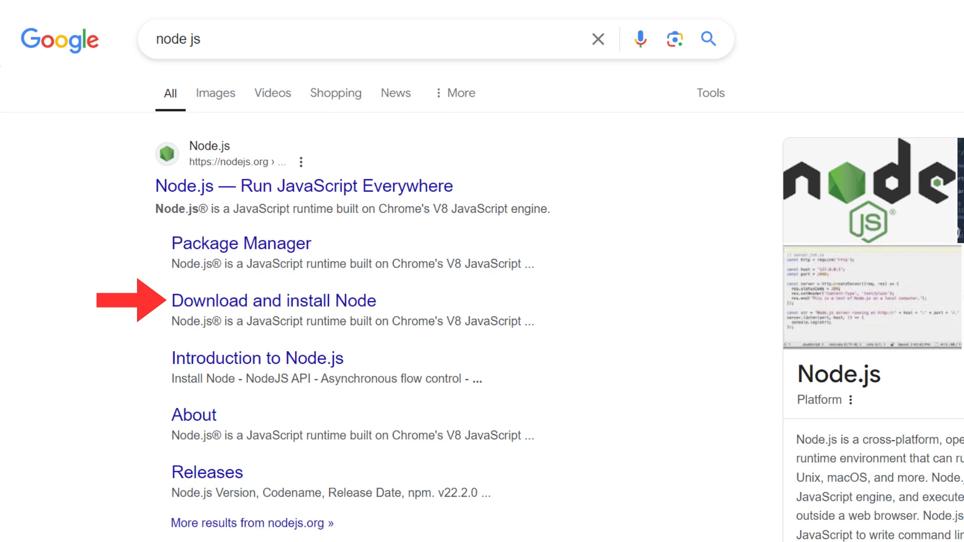
- Download the Node.js v22.2.0 Windows x64 prebuilt installer from nodejs.org
{"action": "left_click", "coordinate": [273, 300]}
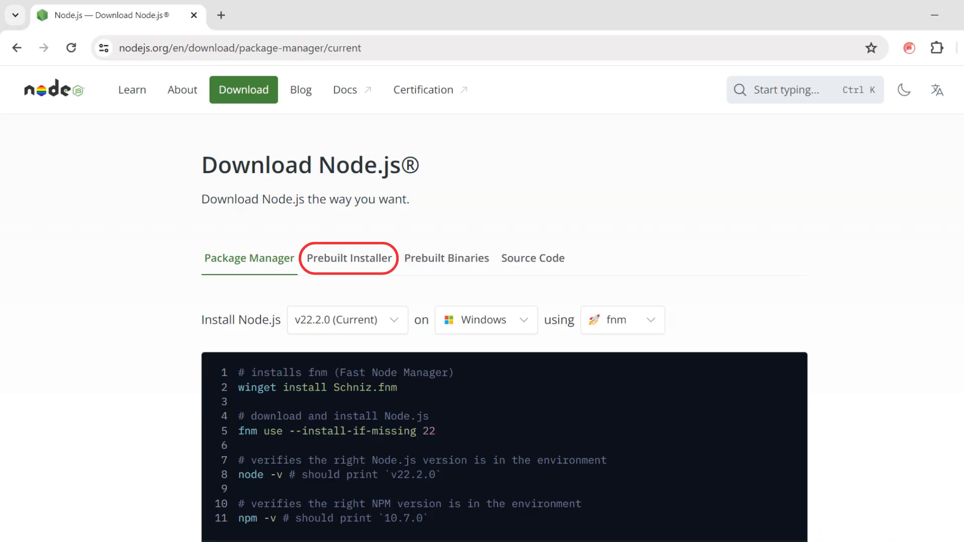
{"action": "left_click", "coordinate": [349, 259]}
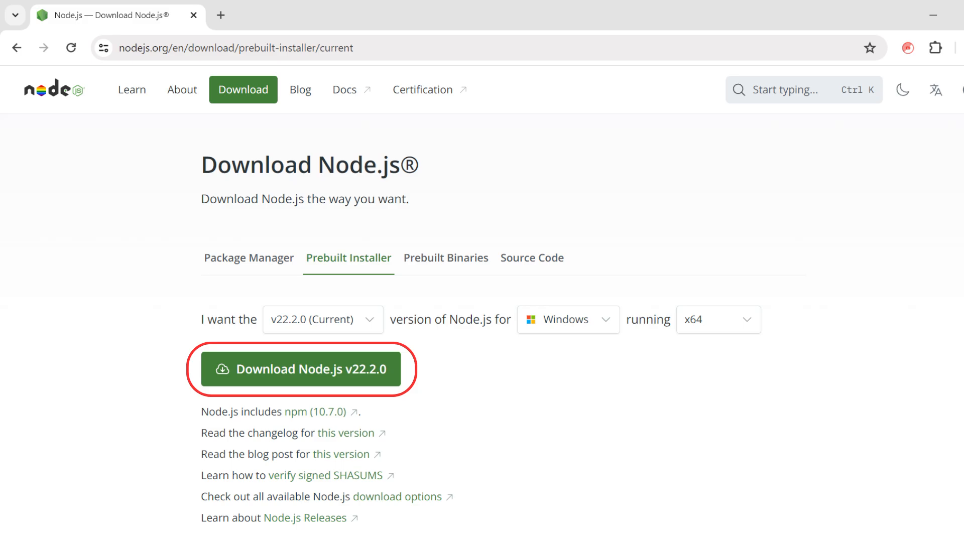
{"action": "left_click", "coordinate": [302, 369]}
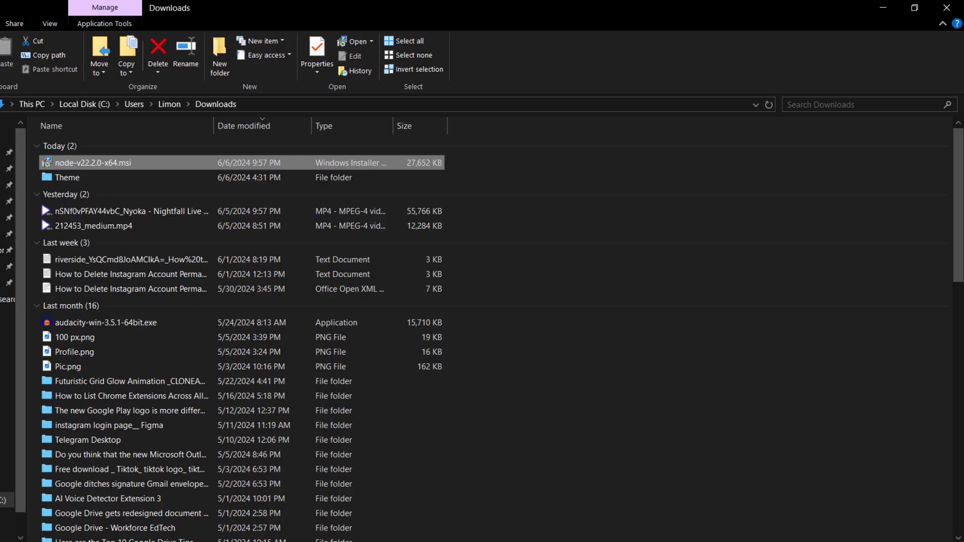
- Run node-v22.2.0-x64.msi with default features and no native-module build tools
{"action": "double_click", "coordinate": [93, 163]}
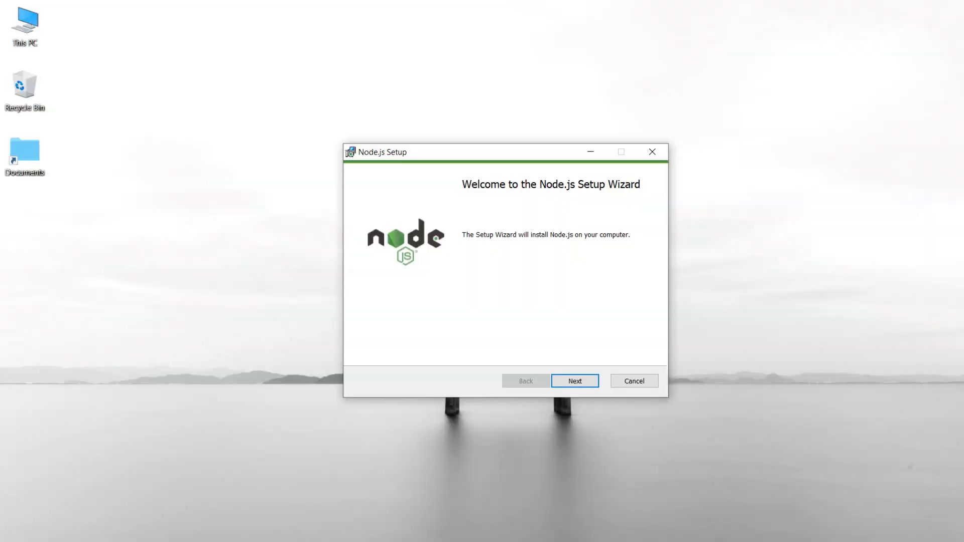
{"action": "left_click", "coordinate": [574, 380]}
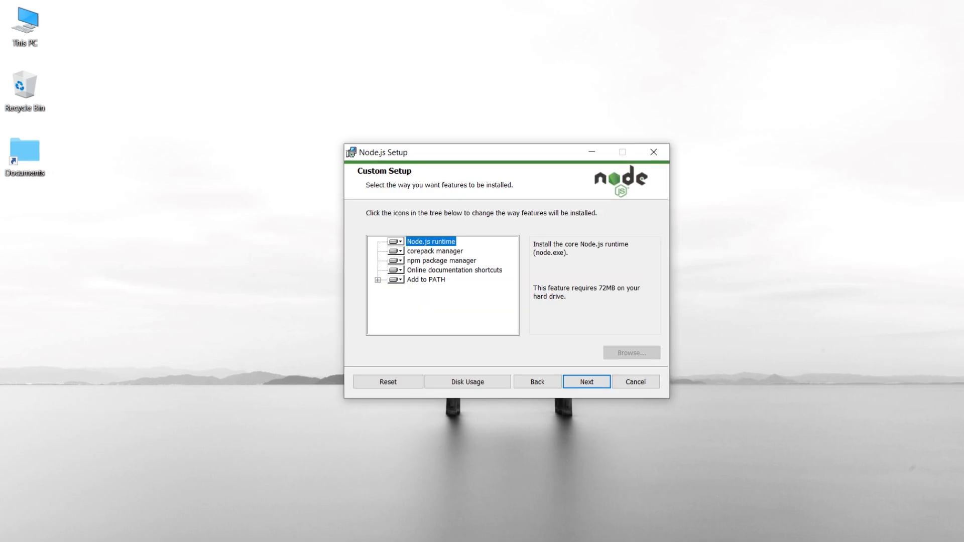
{"action": "left_click", "coordinate": [585, 382]}
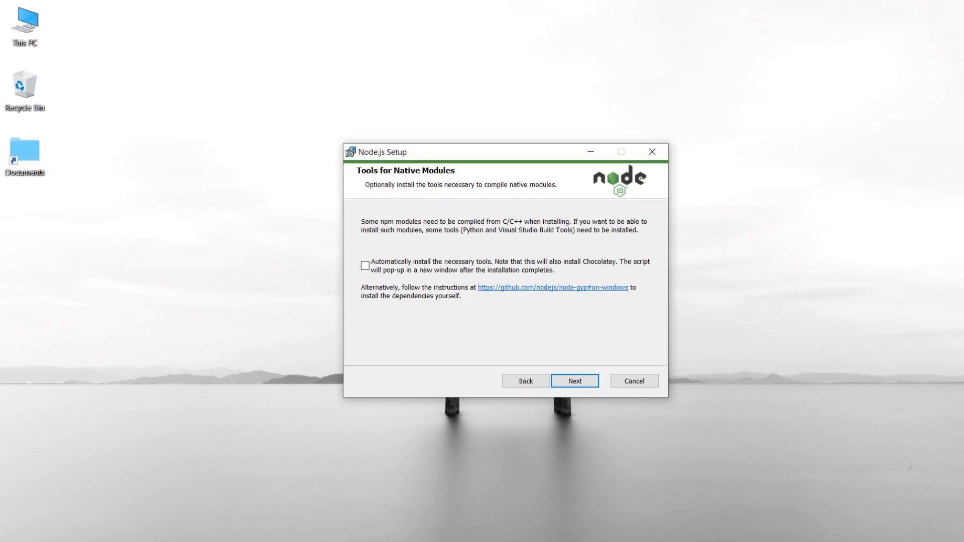
{"action": "left_click", "coordinate": [634, 381]}
{"action": "type", "text": "command"}
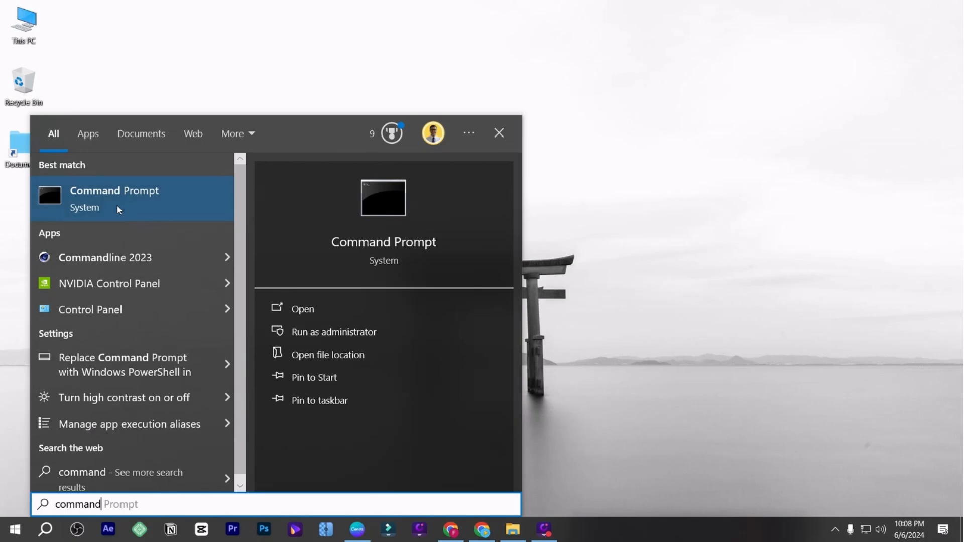
- Bring up launch options for Command Prompt from the Start search
{"action": "right_click", "coordinate": [116, 199]}
{"action": "type", "text": "node -v"}
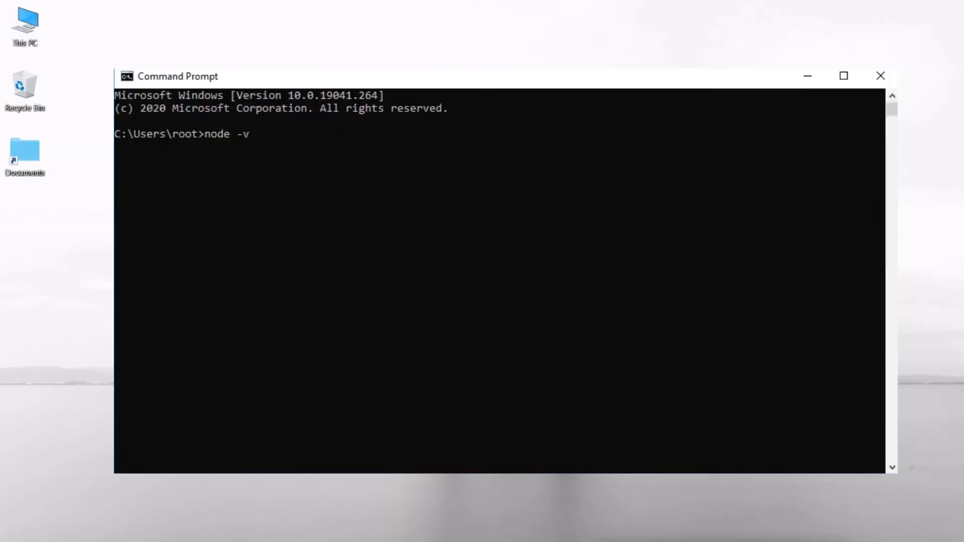
- Run node -v (reporting v12.18.2) and npm -v in Command Prompt
{"action": "key", "text": "Return"}
{"action": "type", "text": "npm -v"}
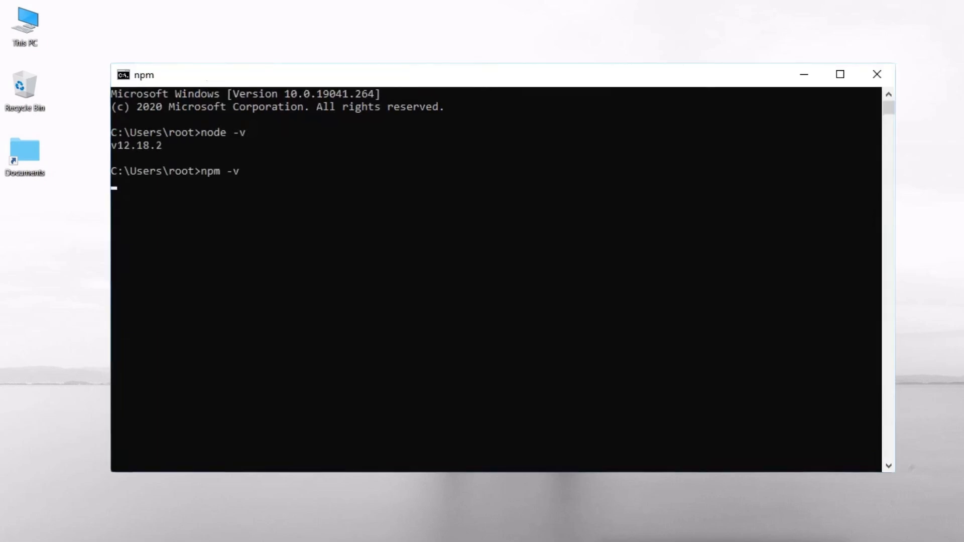
{"action": "key", "text": "Return"}
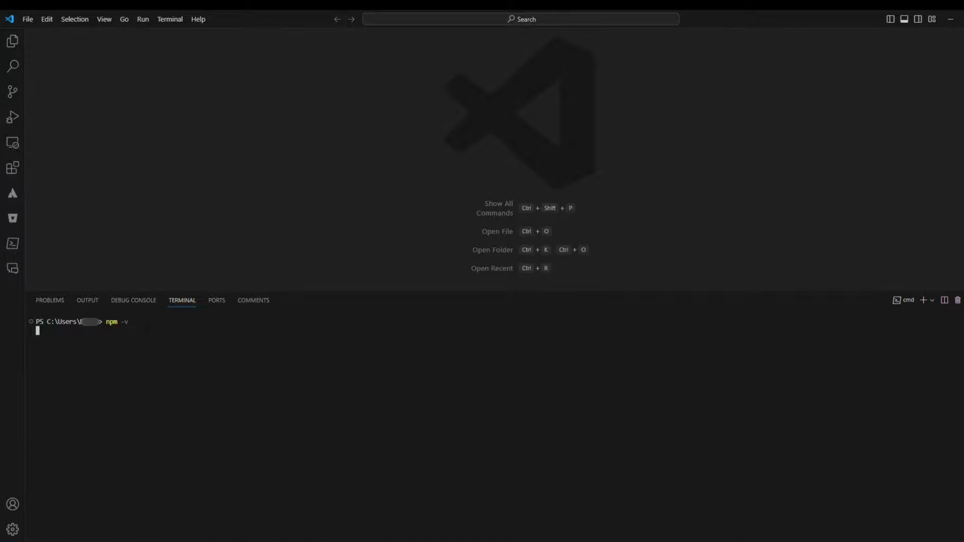
- Run npm -v in the VS Code terminal, which reports 10.5.0
{"action": "key", "text": "Return"}
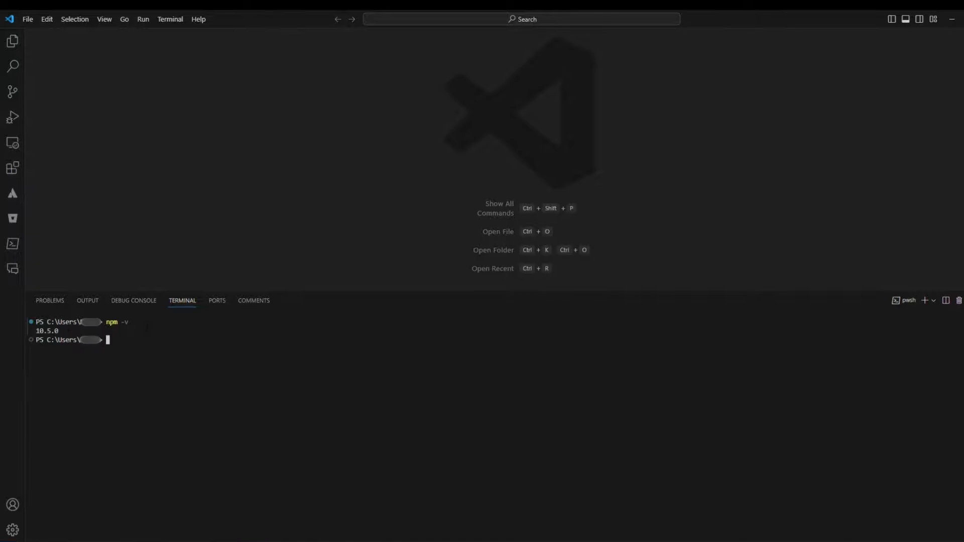